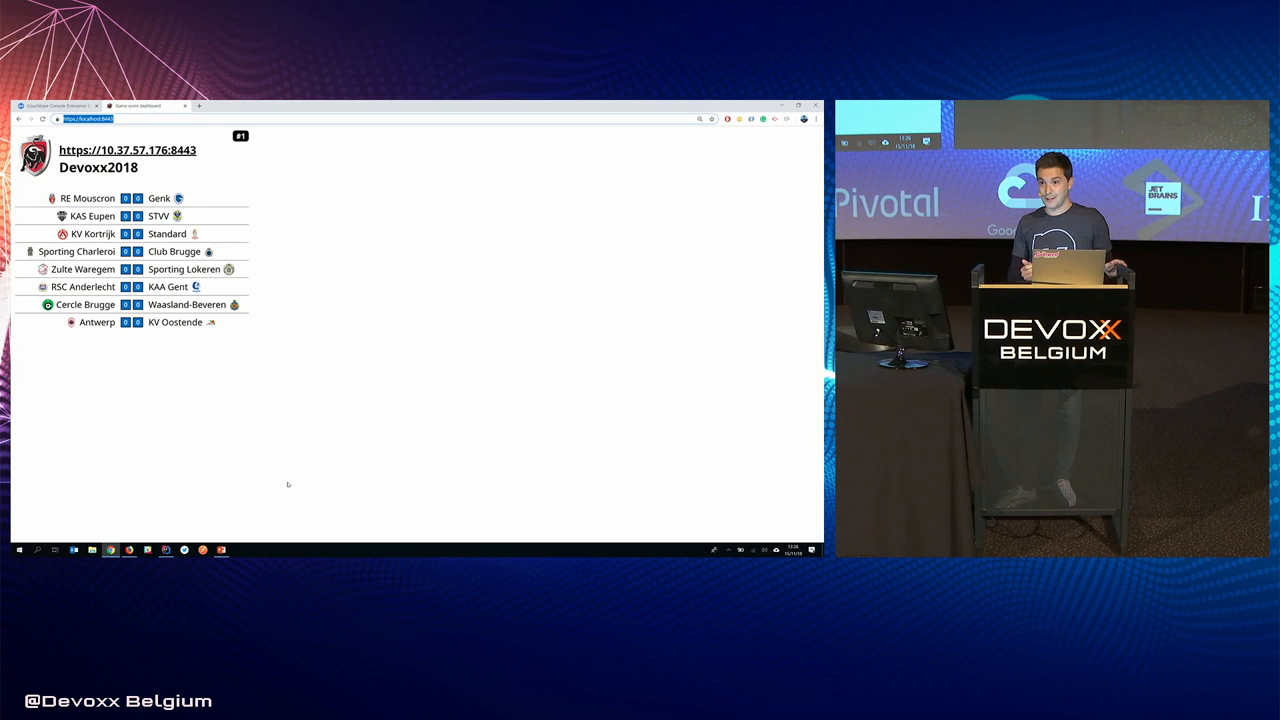
# Show the scores page's network requests in Chrome DevTools
pyautogui.press('F12')
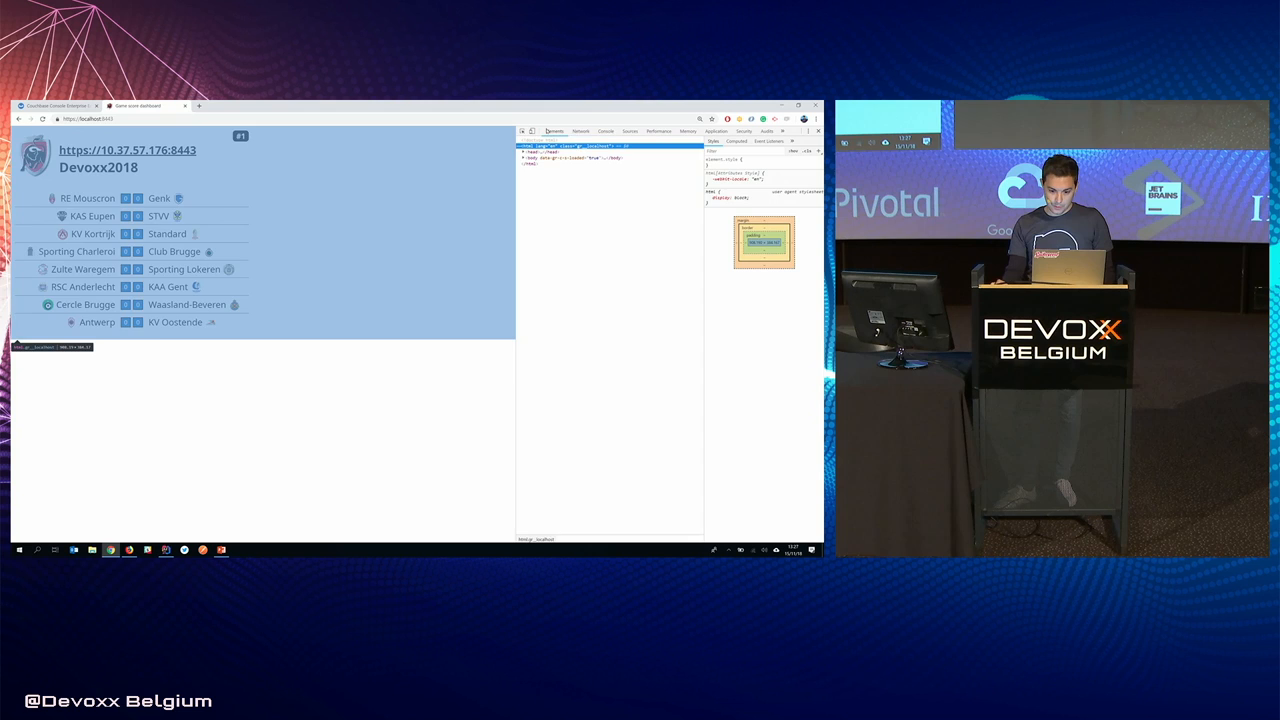
pyautogui.click(580, 132)
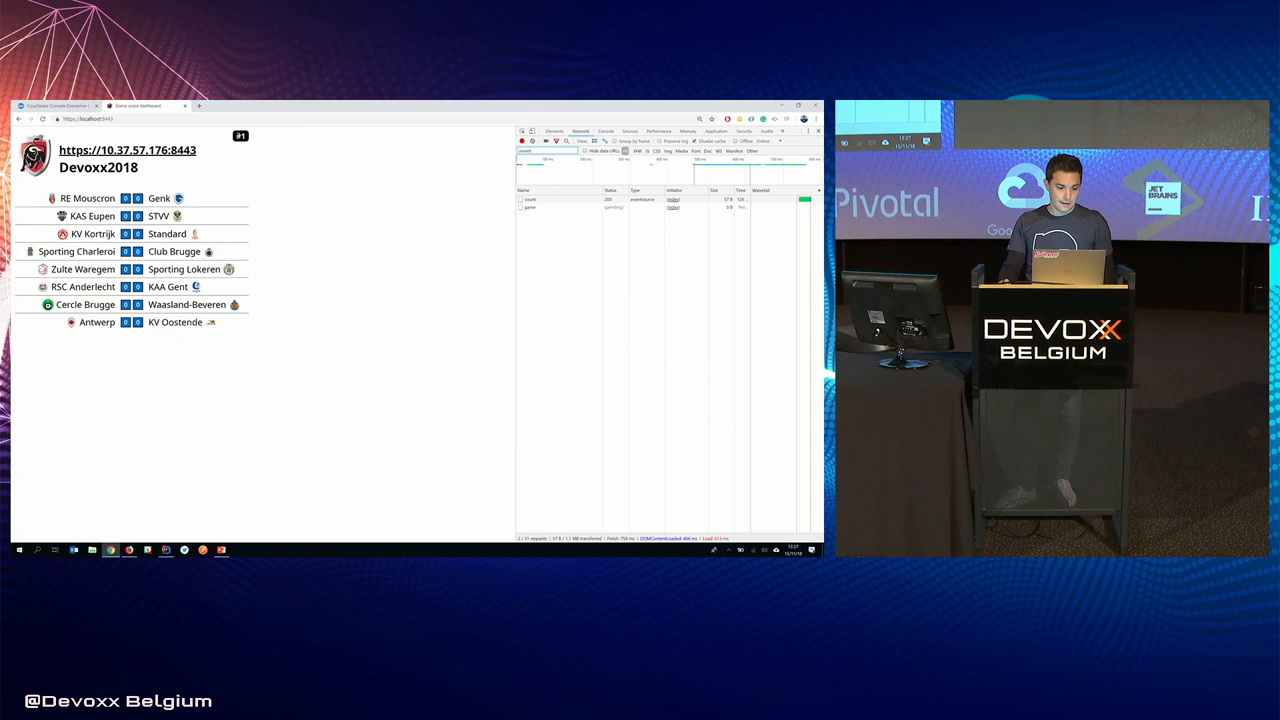
# Switch to the Couchbase 'french' cluster dashboard showing bucket operations
pyautogui.click(530, 206)
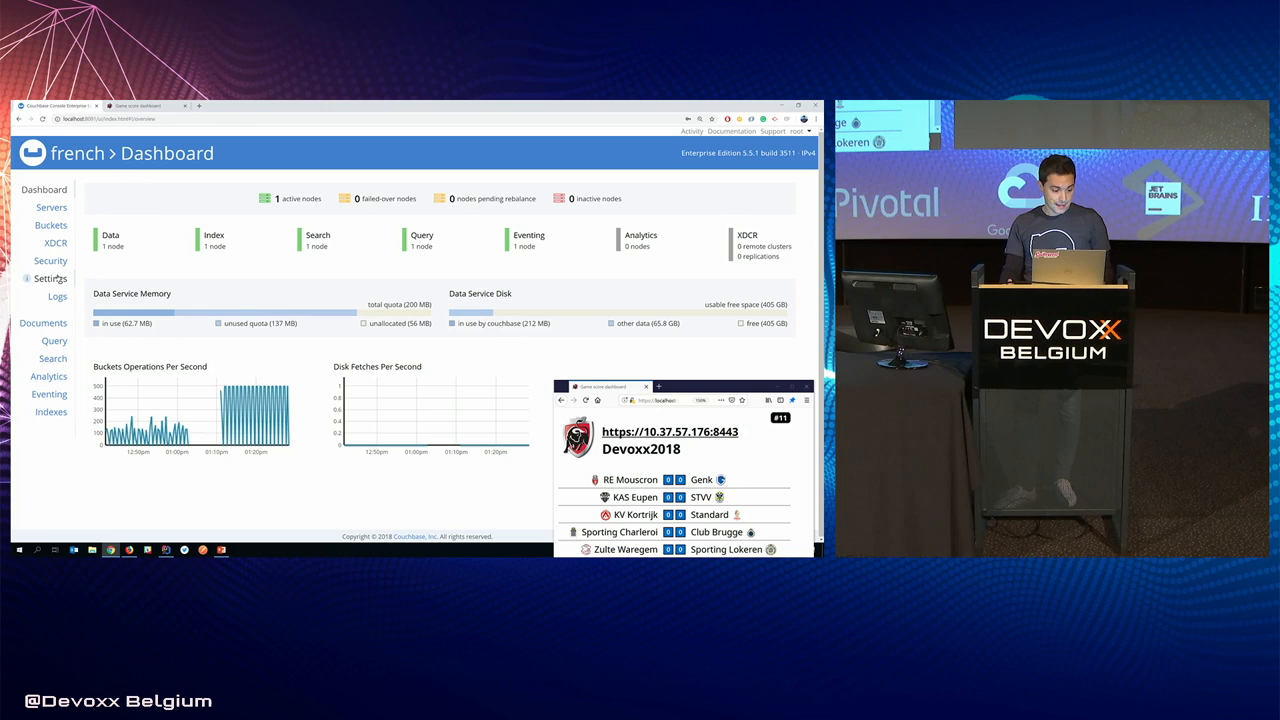
# Go to Eventing, listing the 'react' function as deployed and running
pyautogui.click(44, 322)
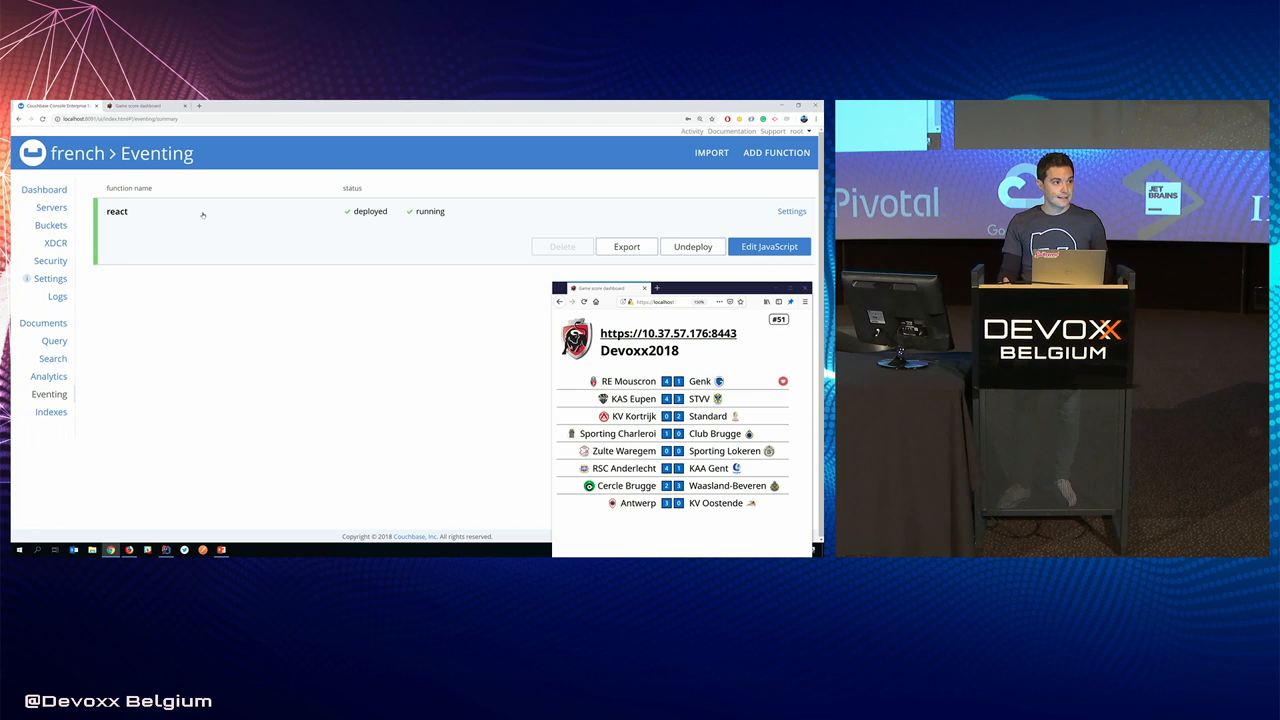
# Edit the 'react' function's JavaScript with its OnUpdate and OnDelete handlers
pyautogui.click(768, 246)
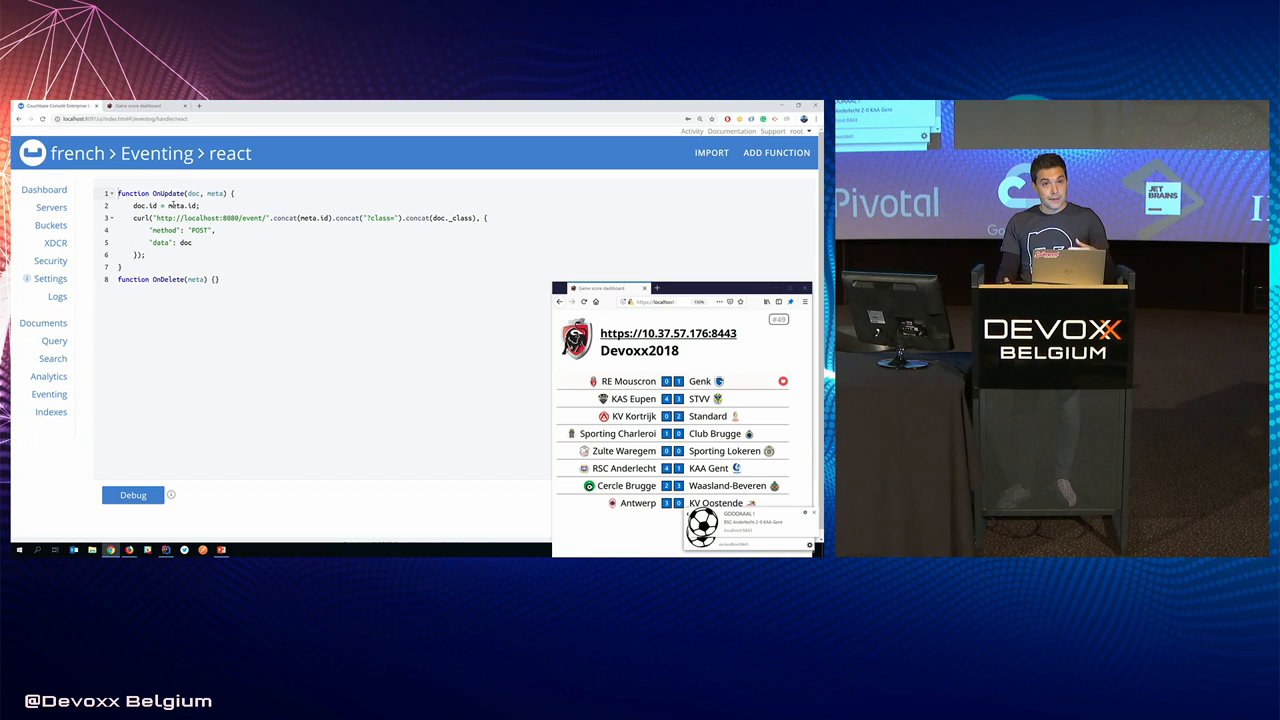